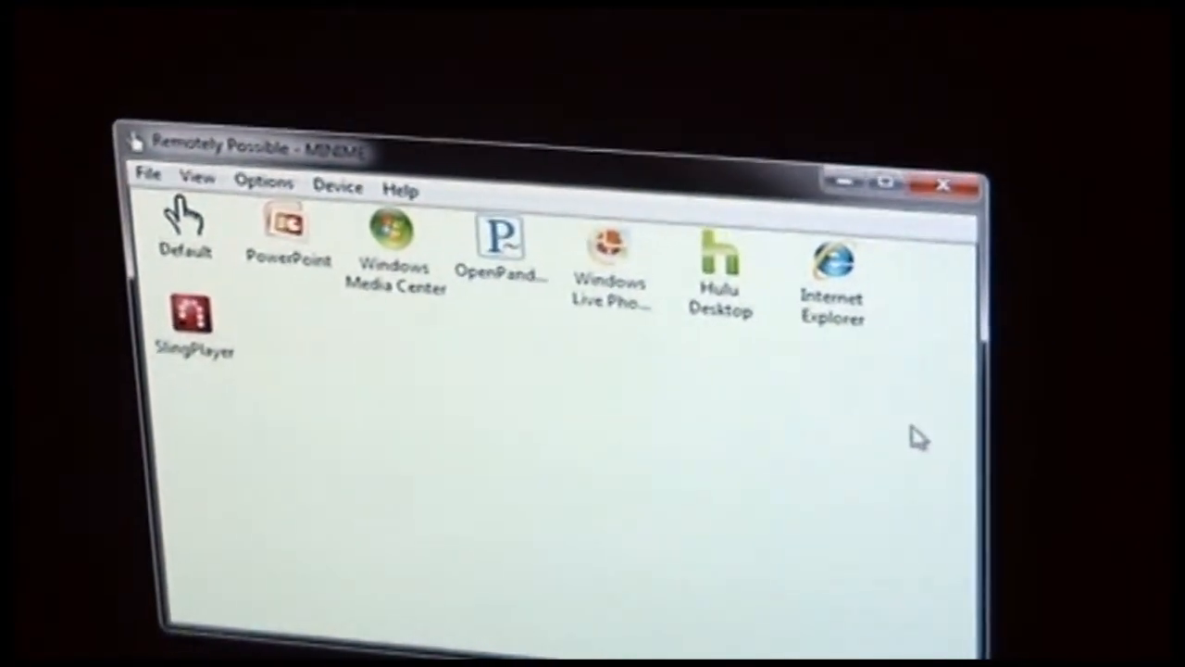
# Step: Open the PowerPoint profile's settings and display its iPhone gesture mappings
pyautogui.click(181, 227)
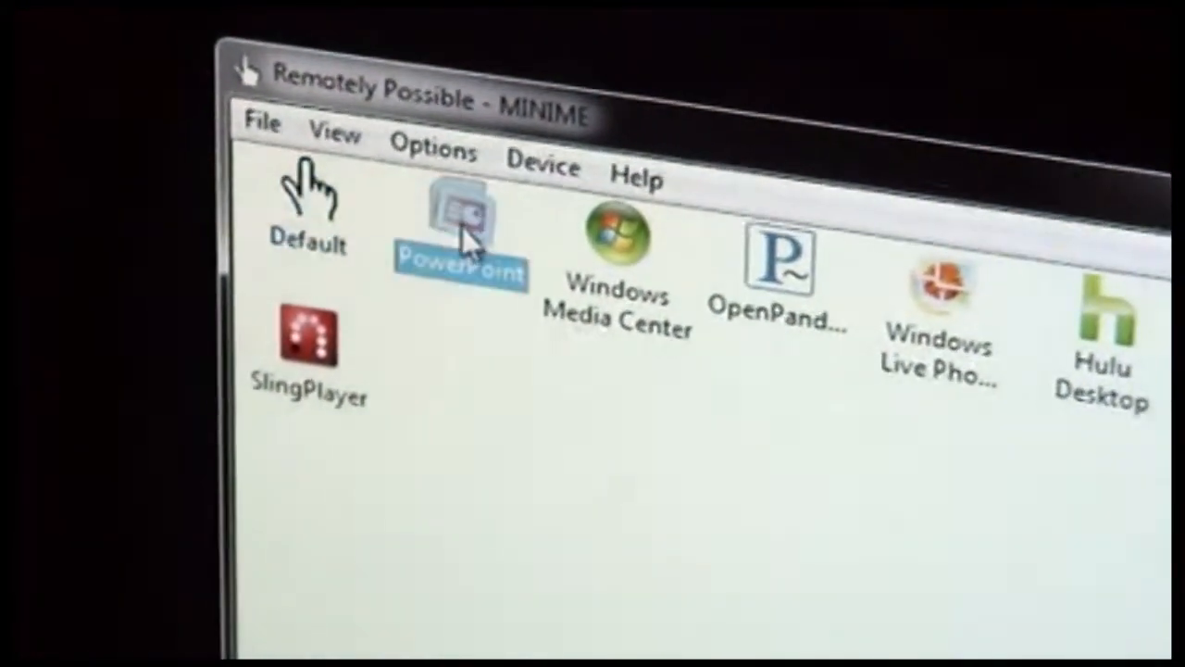
pyautogui.doubleClick(460, 232)
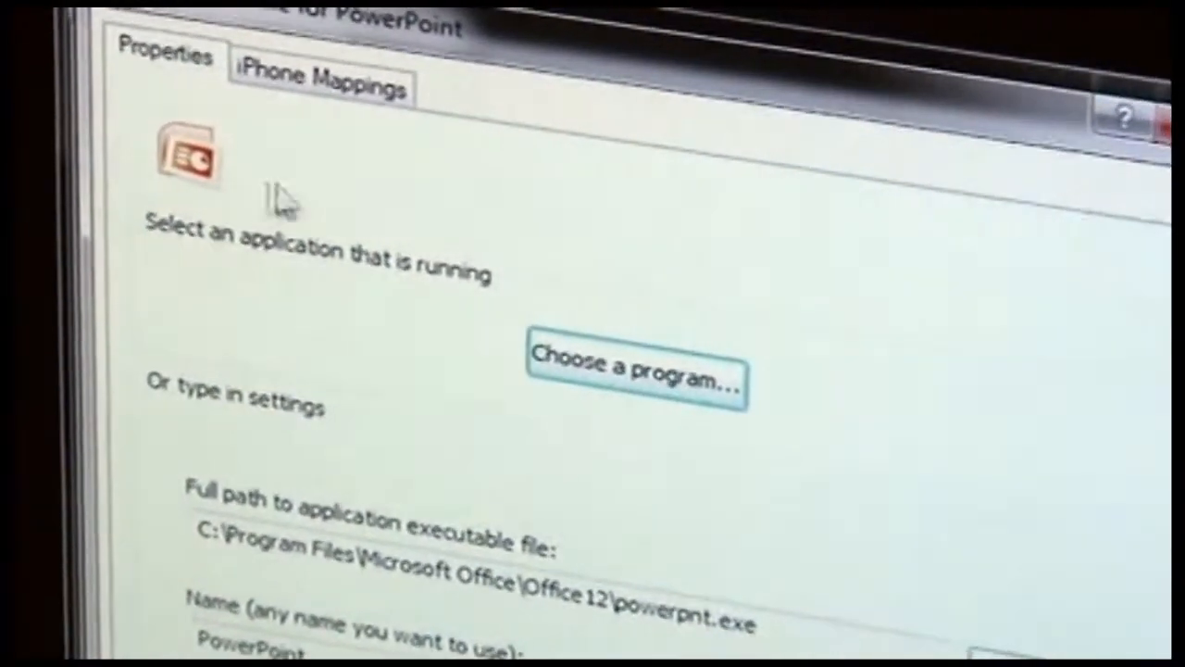
pyautogui.click(319, 78)
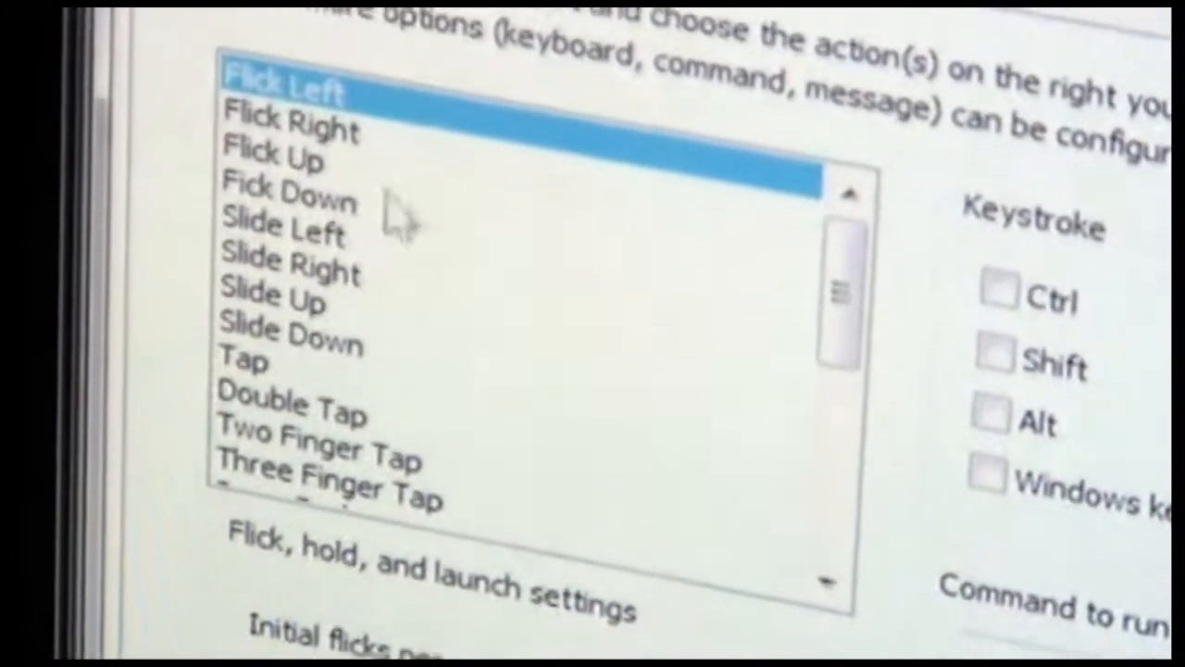
pyautogui.click(282, 233)
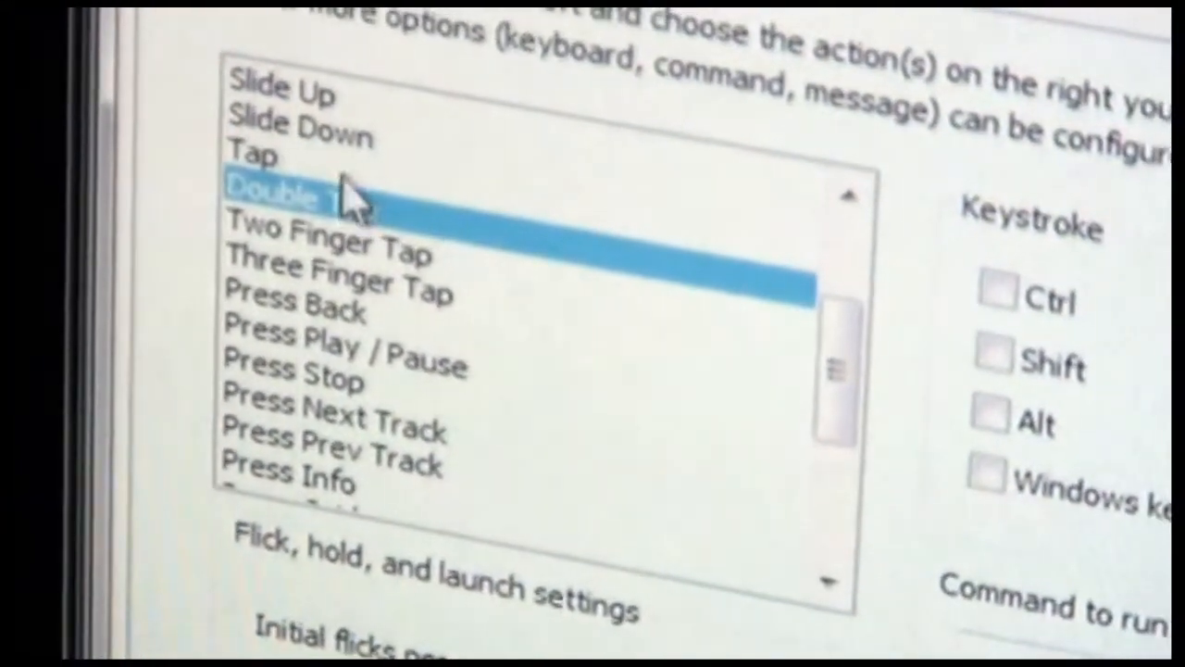
pyautogui.click(269, 153)
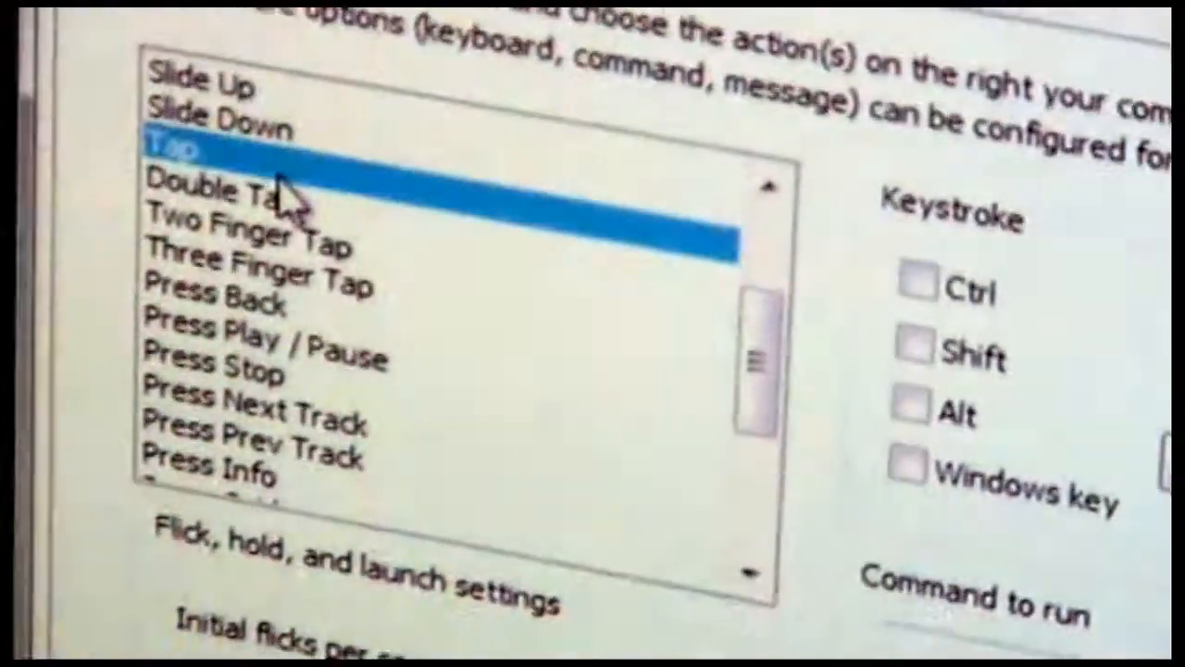
pyautogui.click(315, 315)
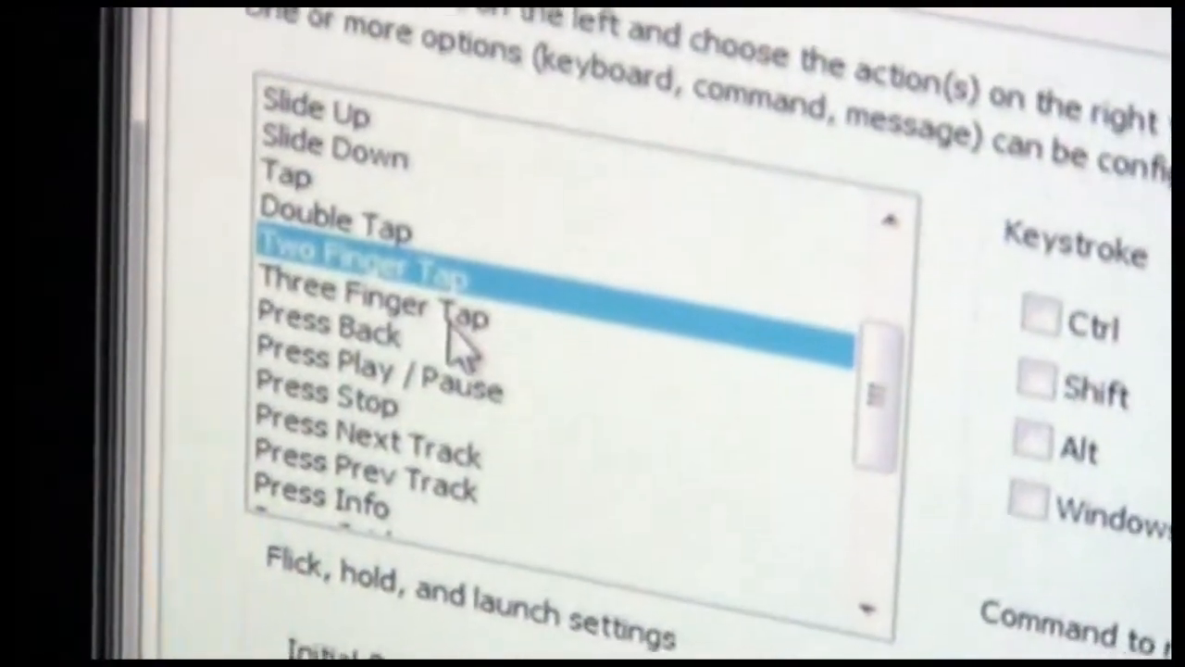
pyautogui.click(324, 310)
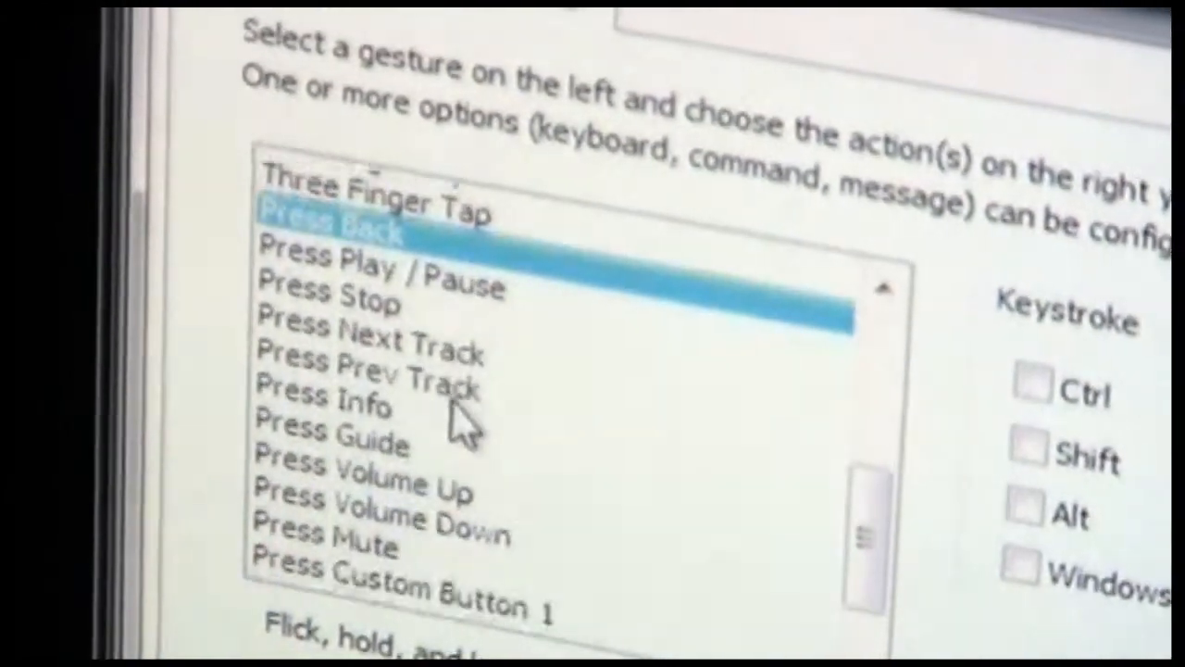
pyautogui.scroll(-3)
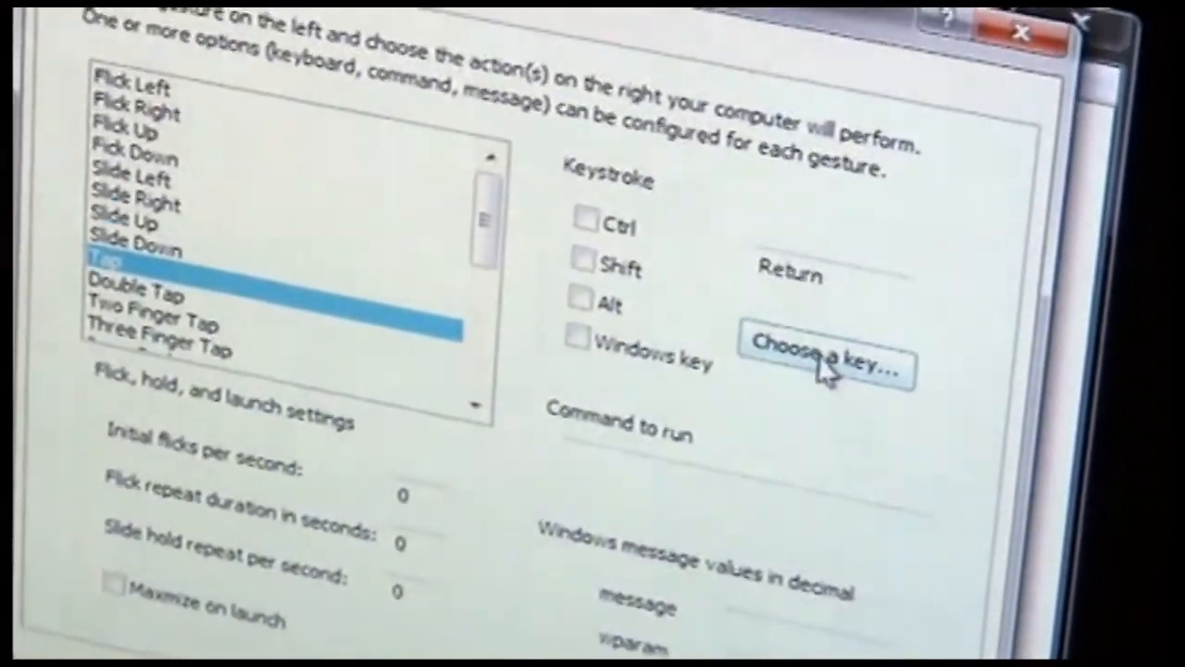
# Step: Assign the Tap gesture a Return keystroke with Shift and Windows key modifiers
pyautogui.click(827, 362)
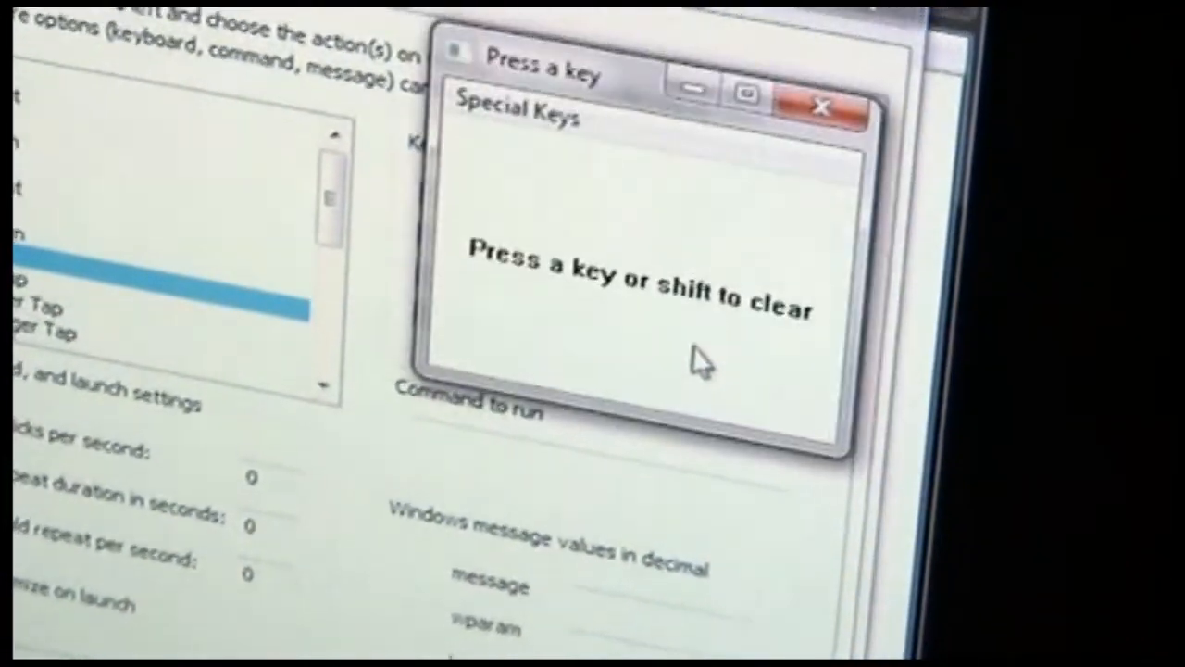
pyautogui.press('r')
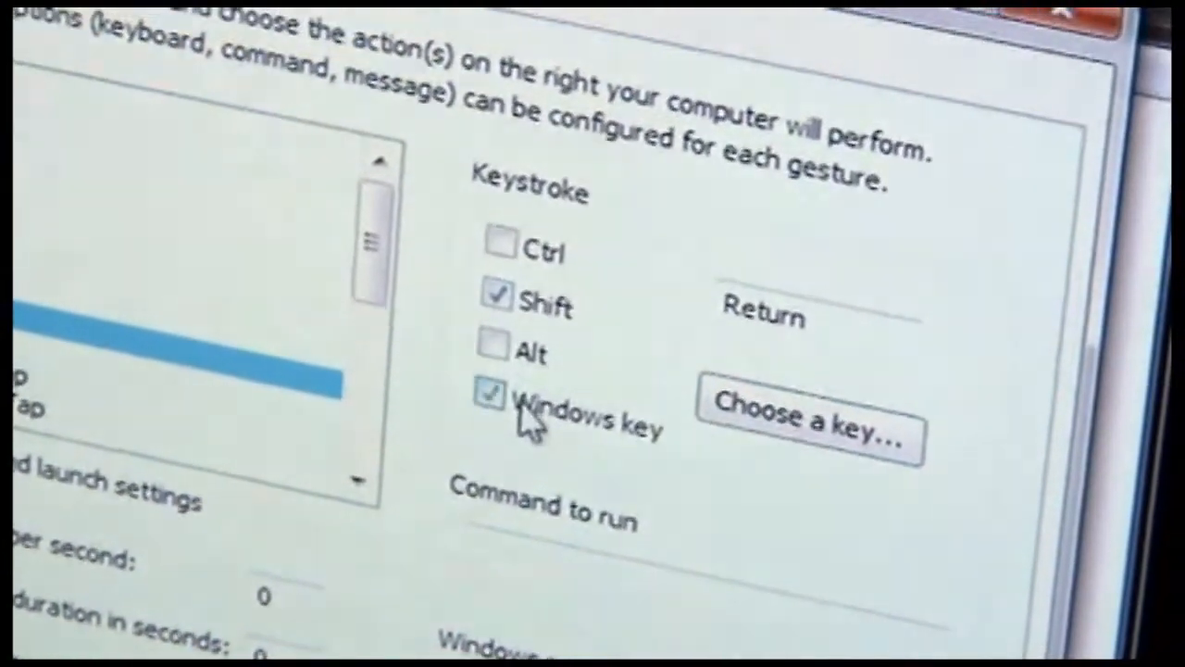
# Step: Enter repeat rates 10, 2 and 2 and check Maximize on launch
pyautogui.click(493, 394)
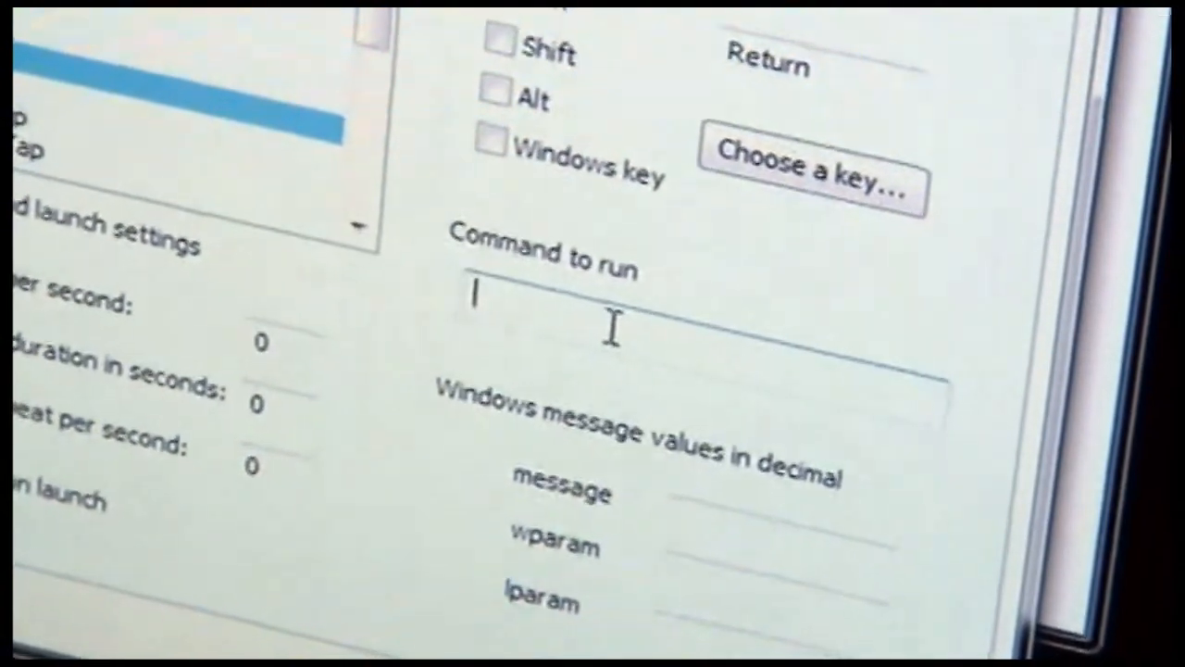
pyautogui.scroll(-3)
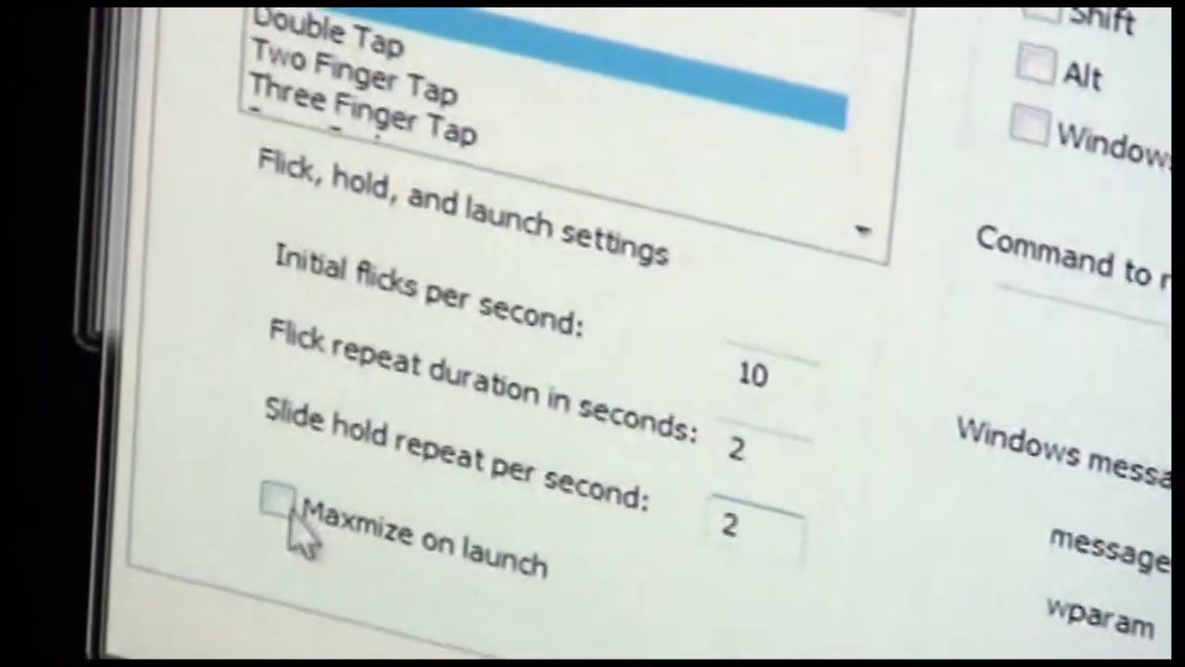
pyautogui.click(278, 514)
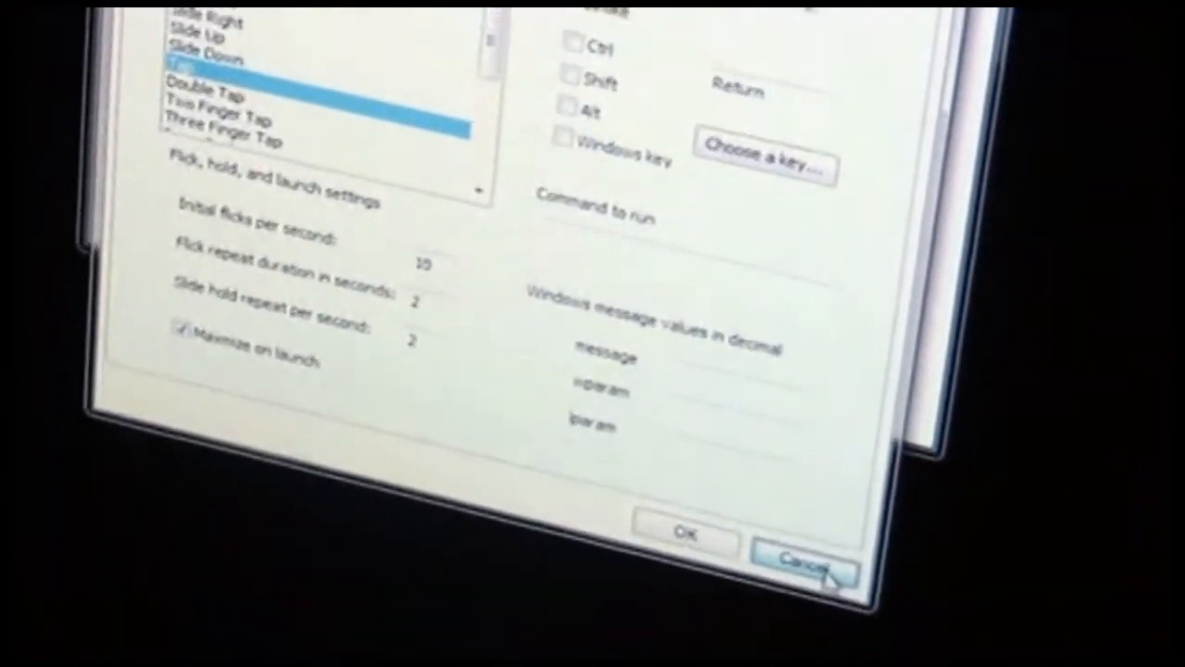
# Step: Cancel the PowerPoint profile dialog, discarding all changes
pyautogui.click(801, 567)
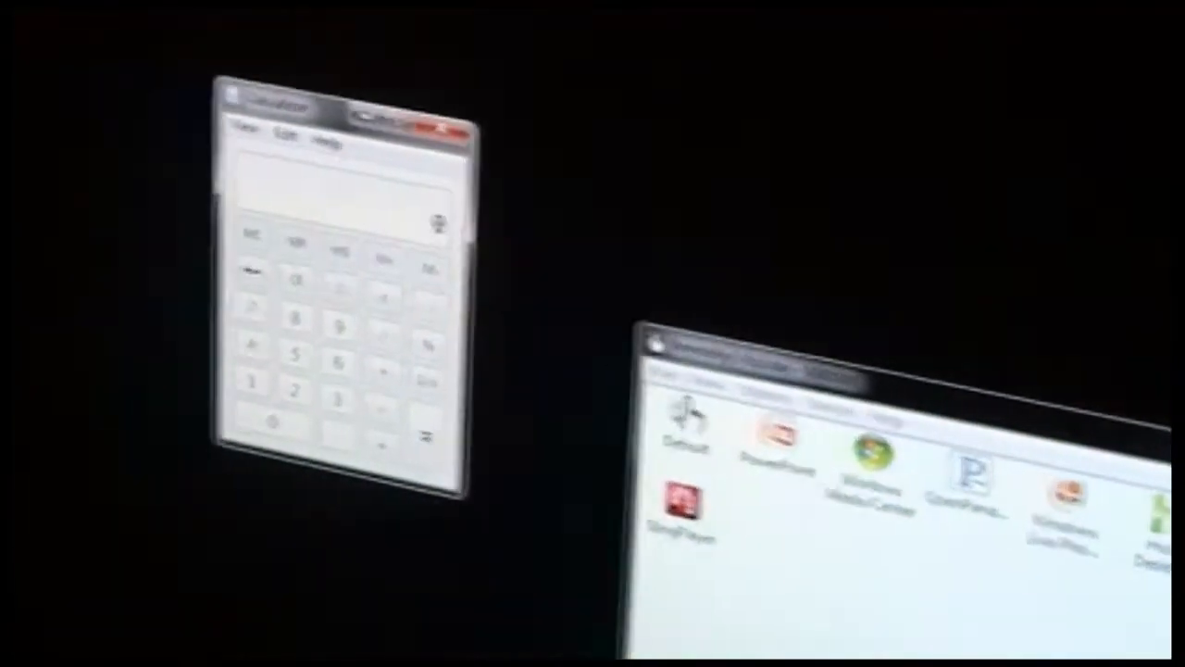
# Step: Create a new profile and pick calc.exe from the running programs list
pyautogui.click(500, 250)
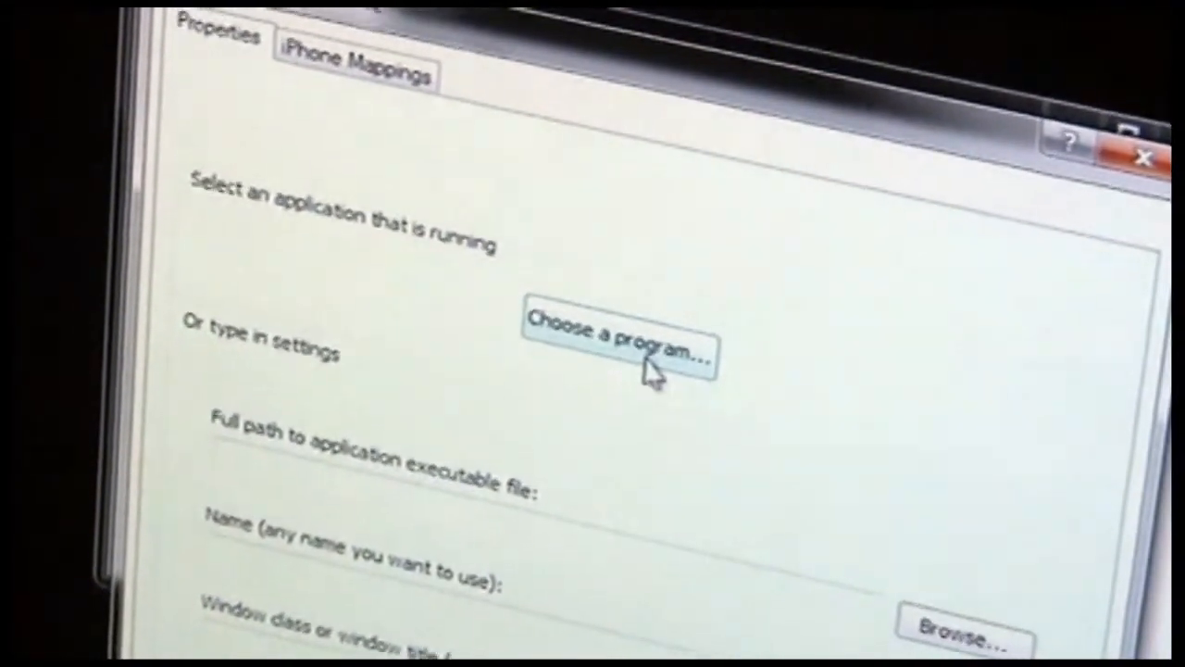
pyautogui.click(621, 338)
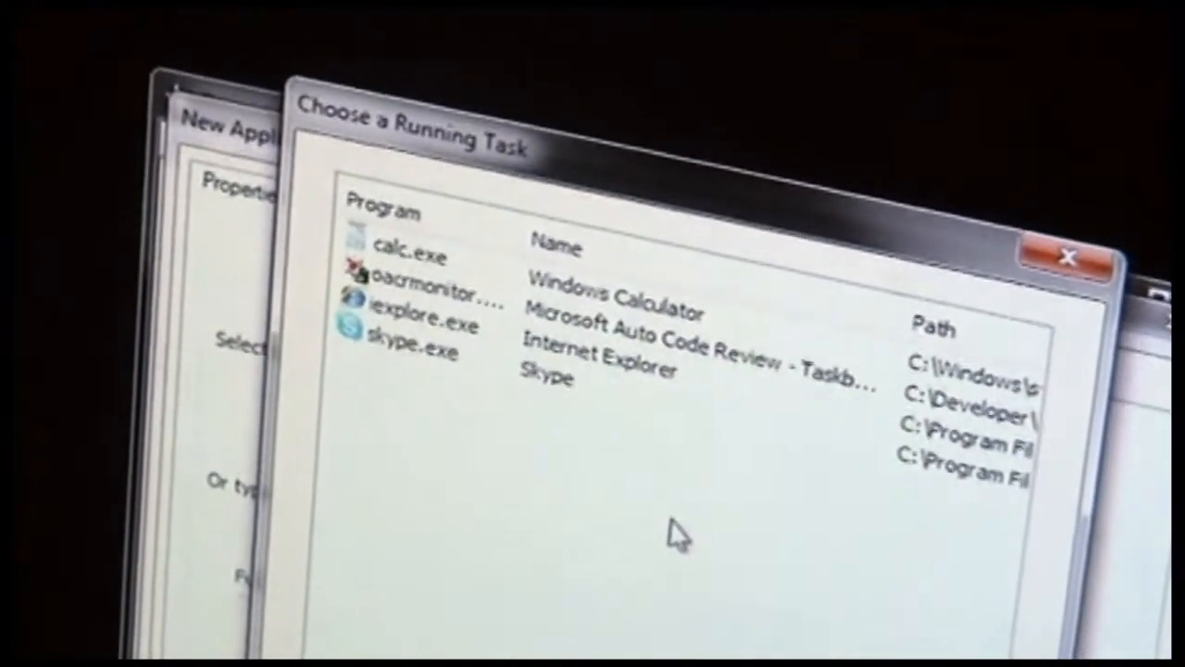
pyautogui.click(416, 246)
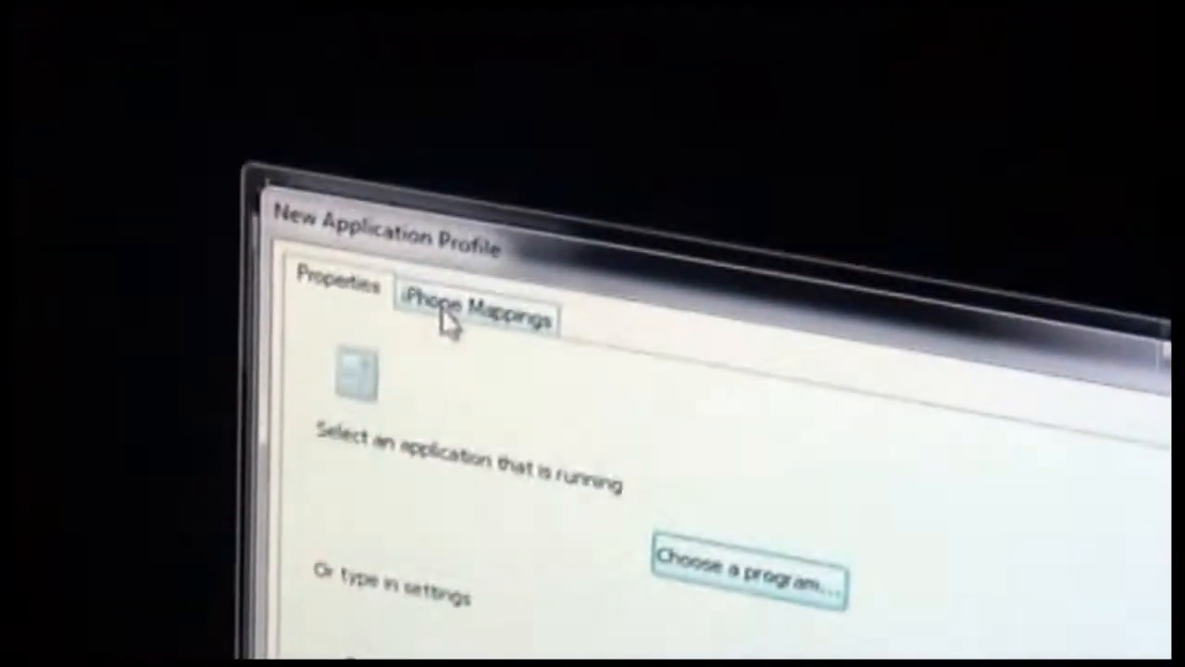
# Step: Map Tap to key 1 in the Calculator profile's iPhone Mappings and save it
pyautogui.click(475, 312)
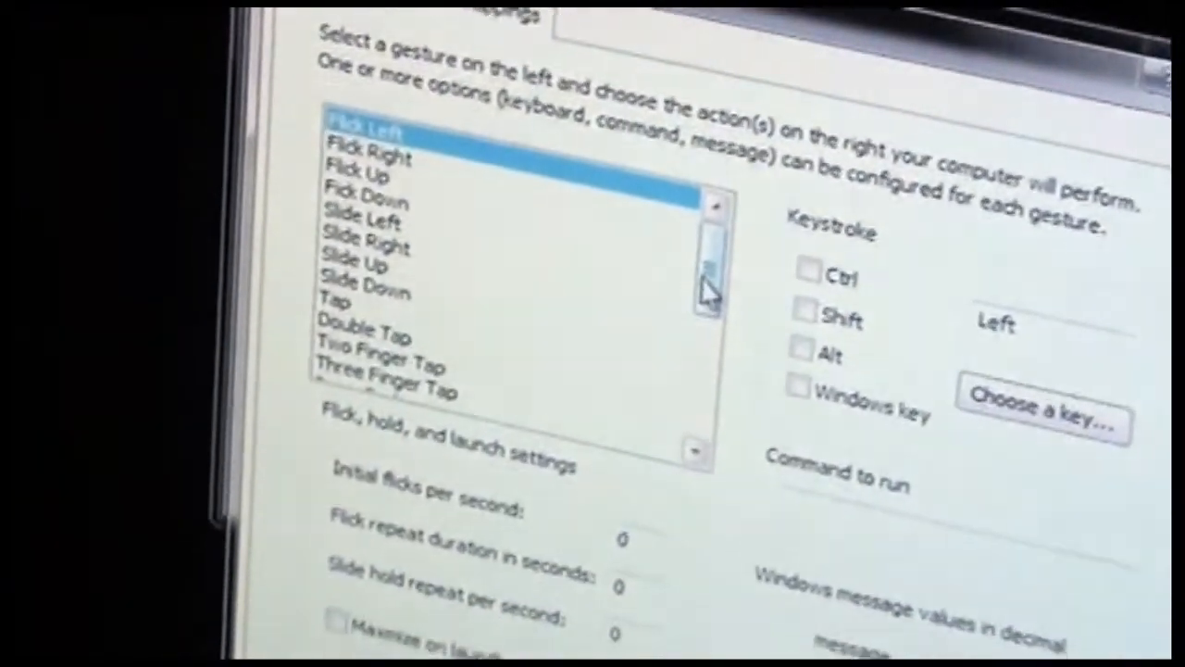
pyautogui.scroll(-3)
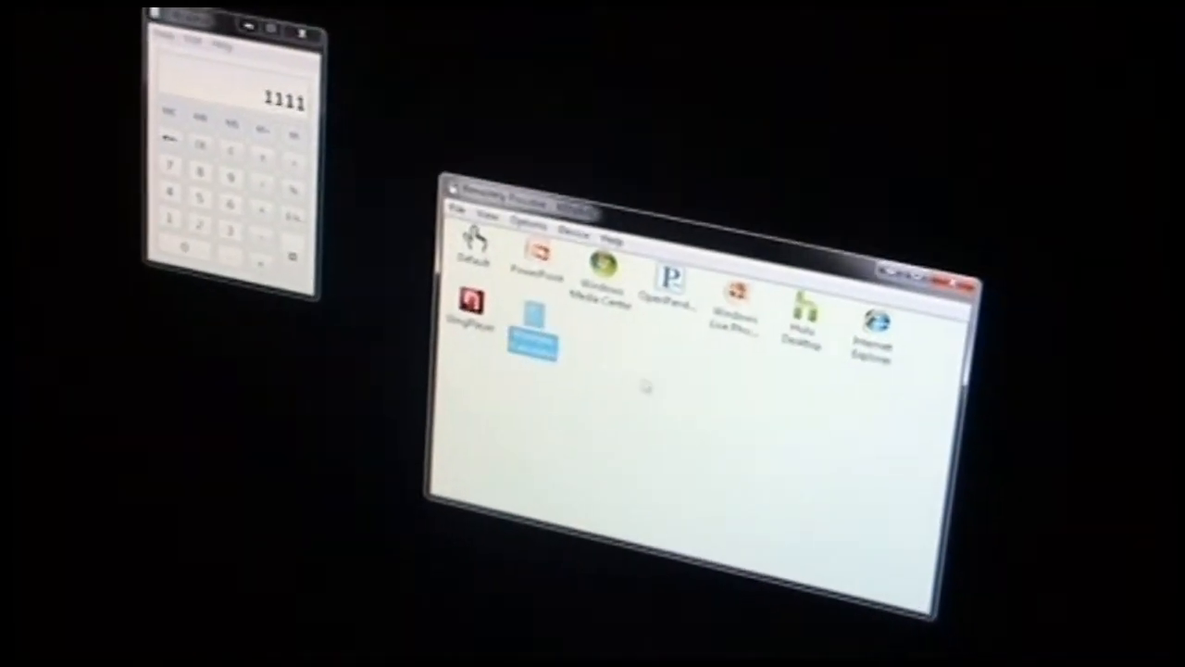
# Step: Select the Windows Calculator profile and request its deletion
pyautogui.click(458, 219)
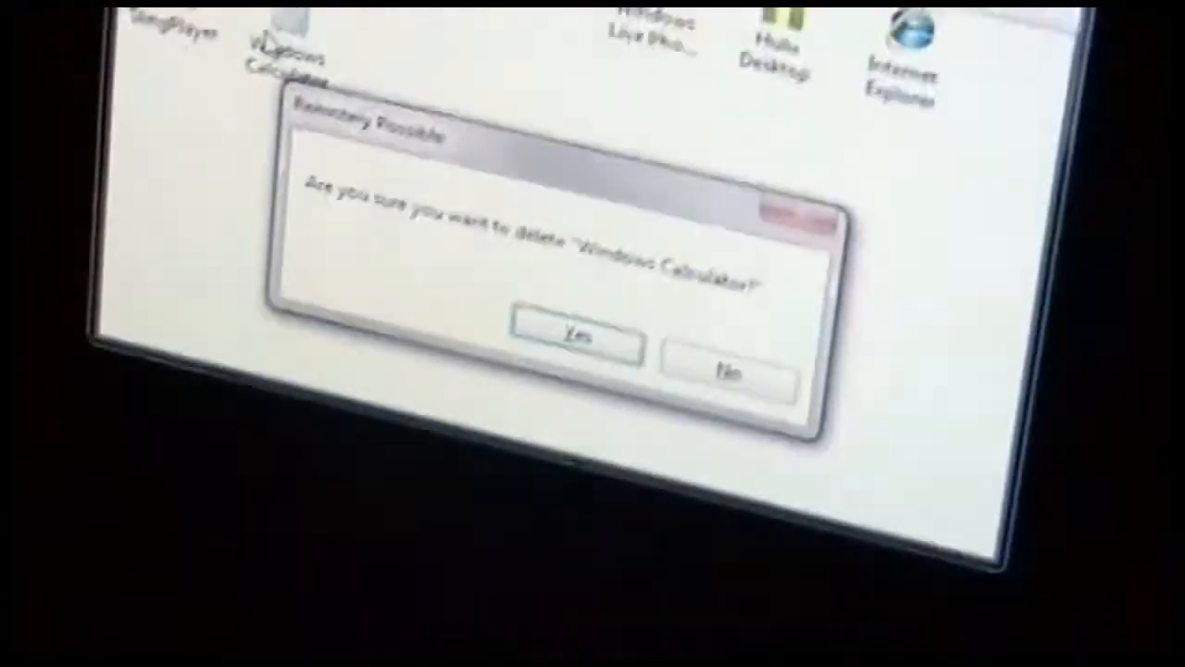
# Step: Confirm deleting the Calculator profile, then re-import it from the desktop file
pyautogui.click(572, 336)
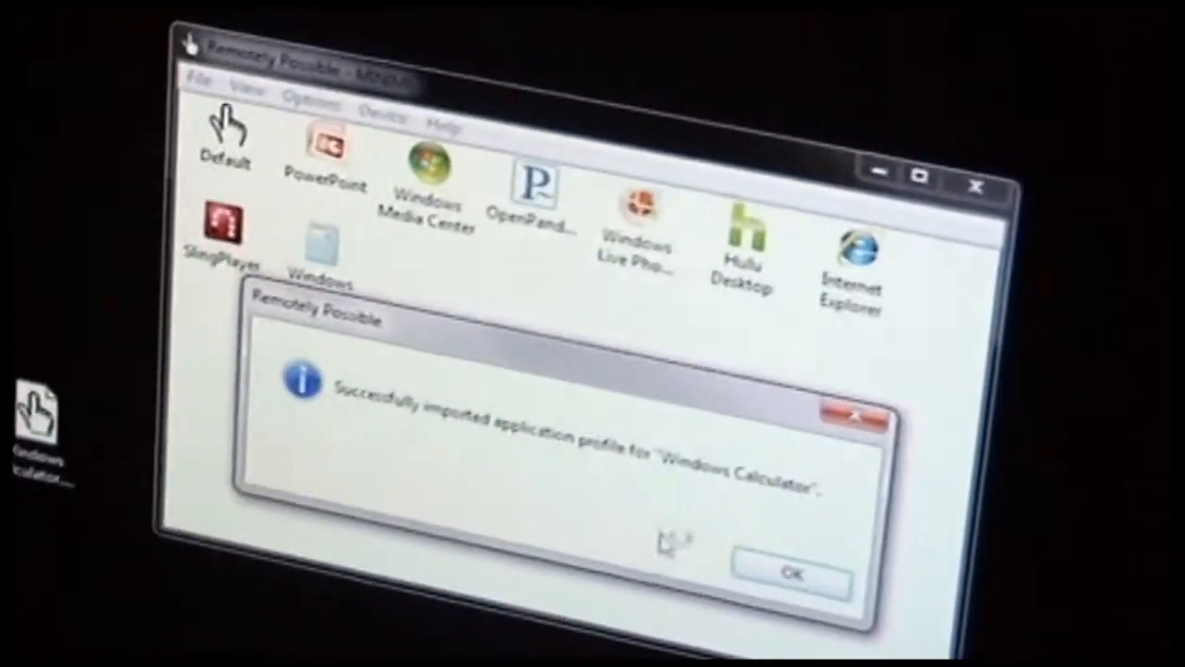
pyautogui.click(791, 574)
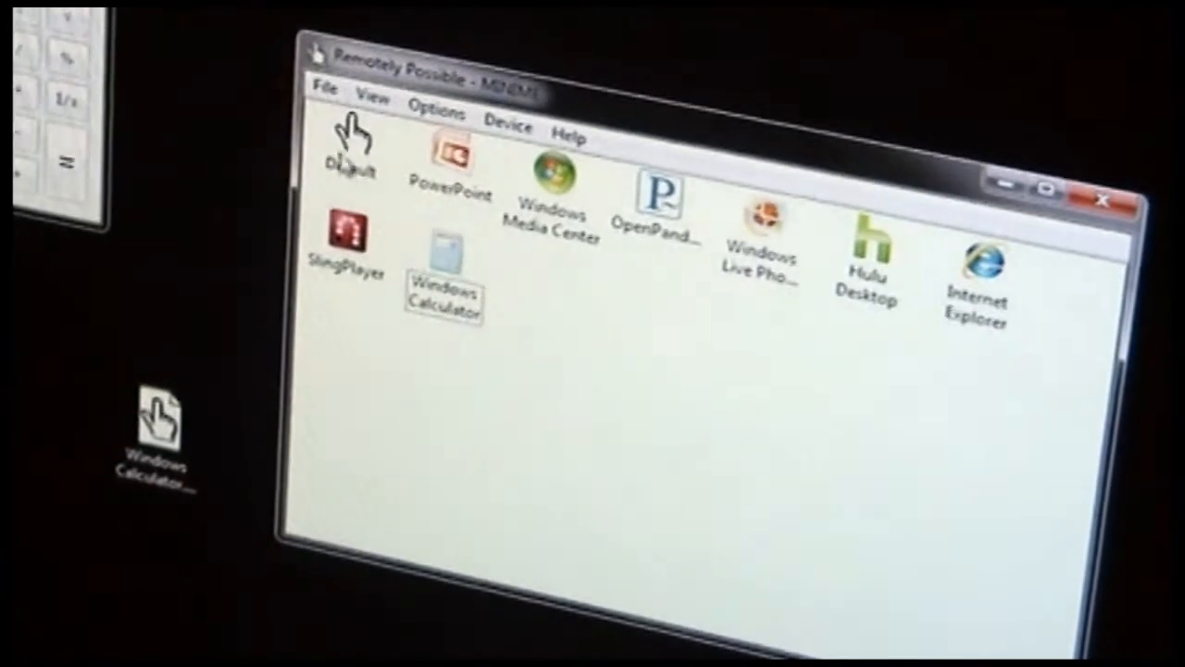
pyautogui.click(326, 88)
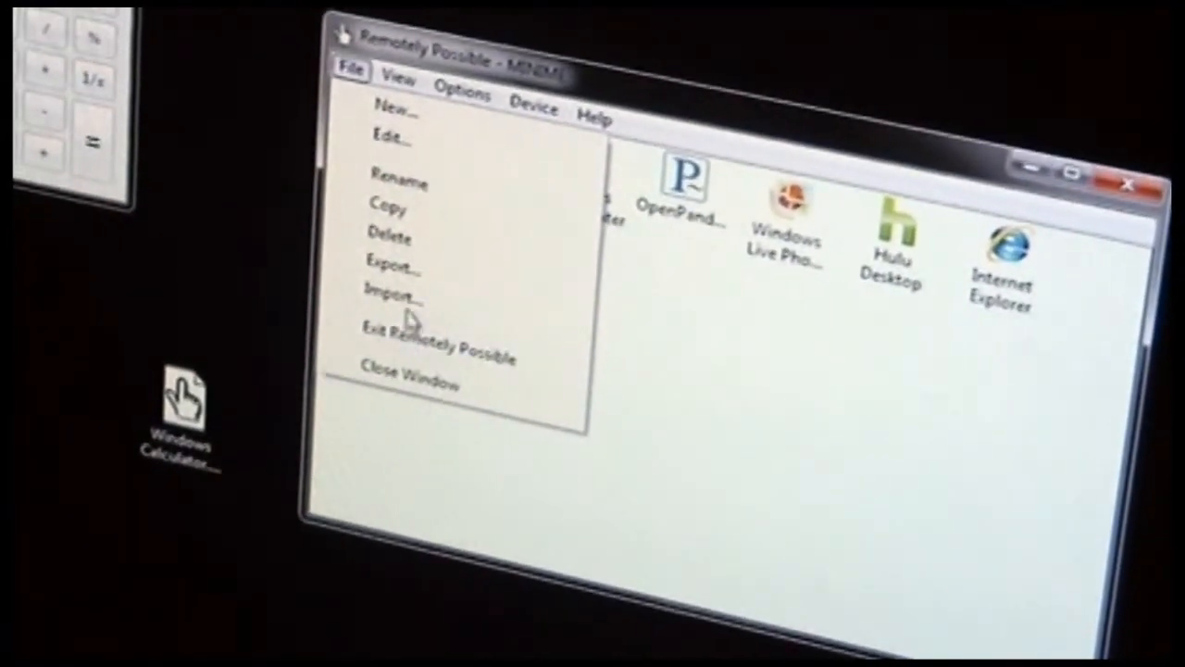